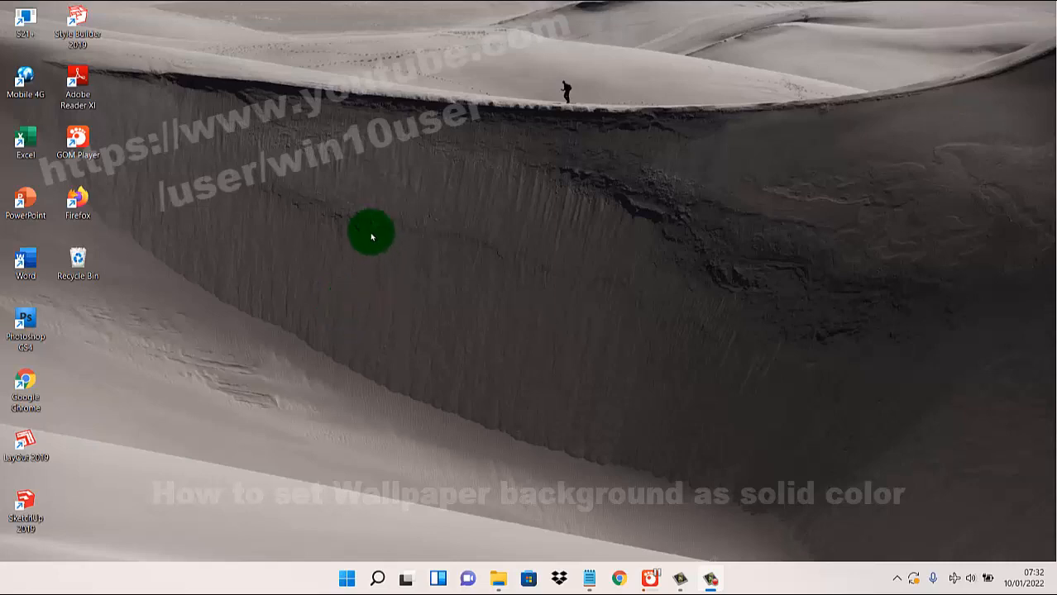
mouse_move(420, 231)
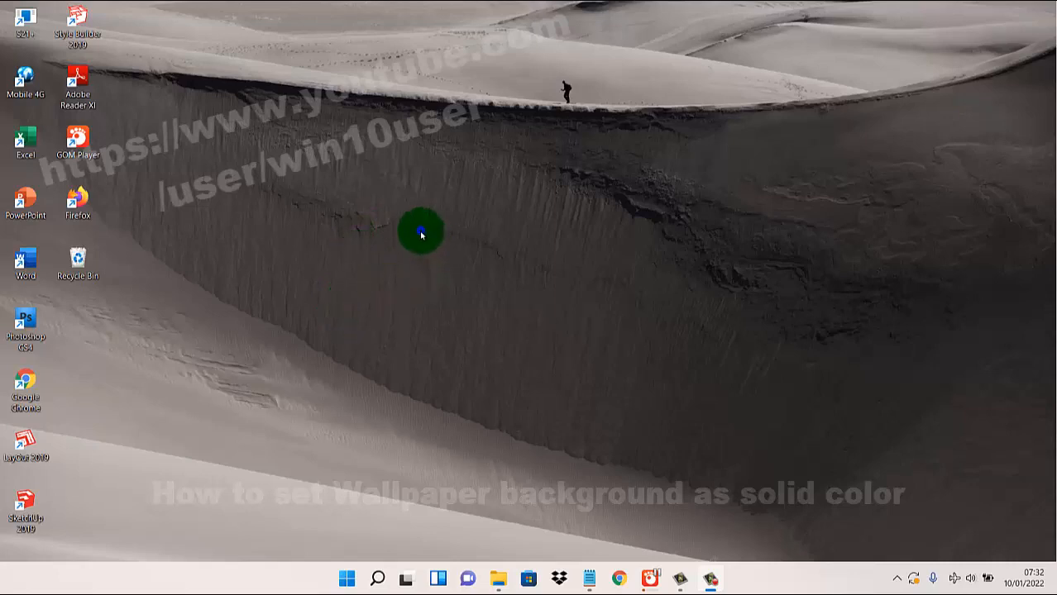
Reach the Personalization settings from the desktop's right-click Personalize entry
right_click(420, 232)
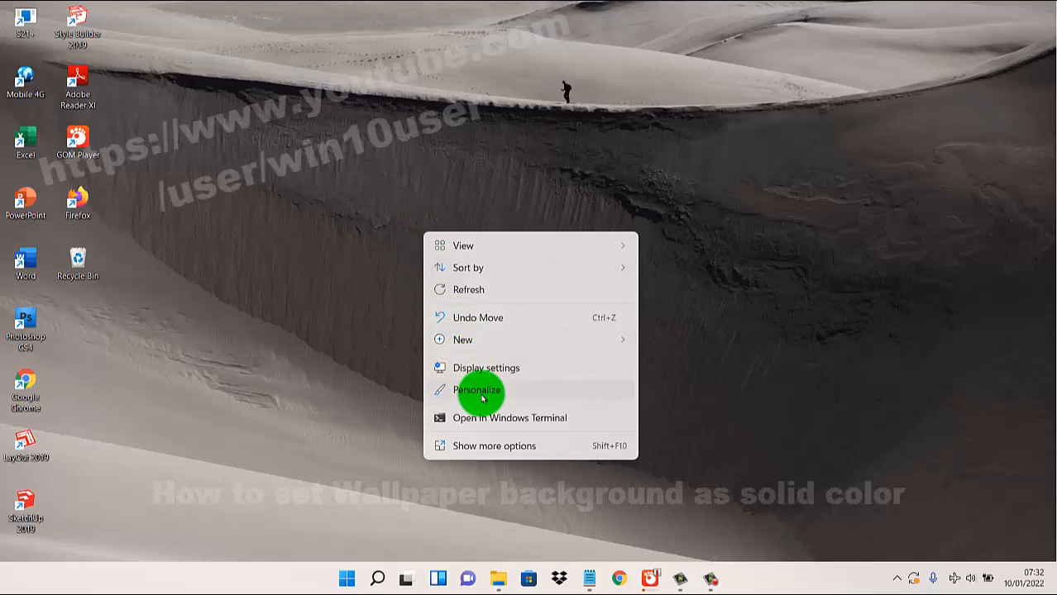
click(478, 390)
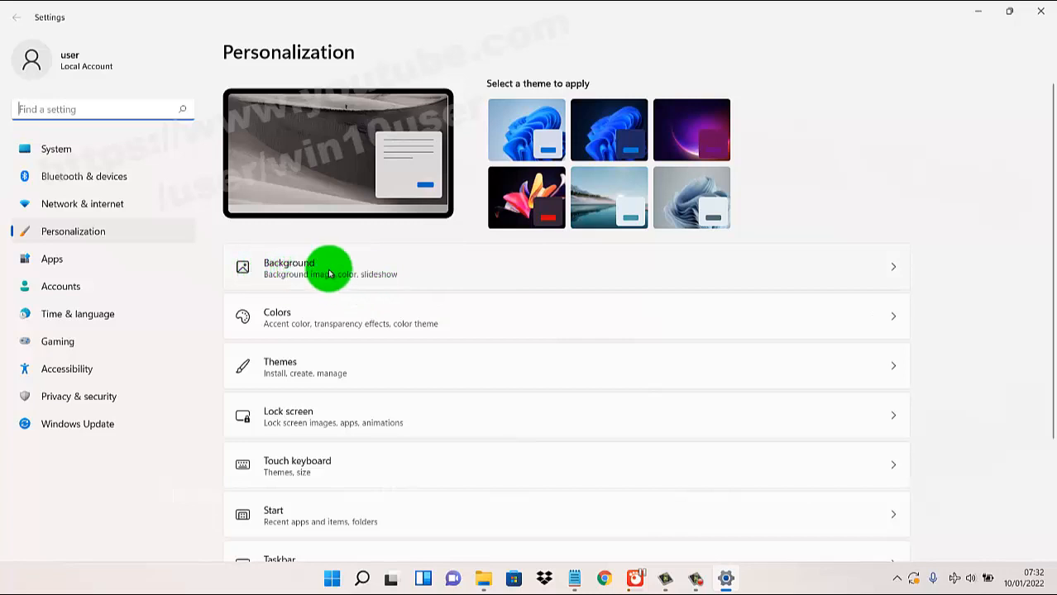
Switch the desktop background type from Picture to Solid color on the Background page
click(331, 268)
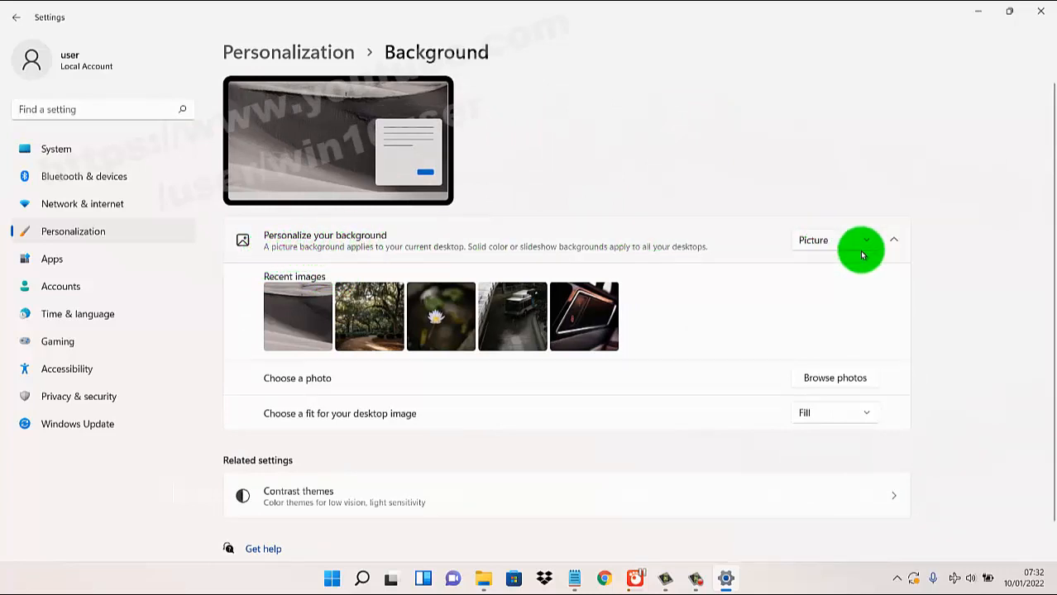
click(835, 240)
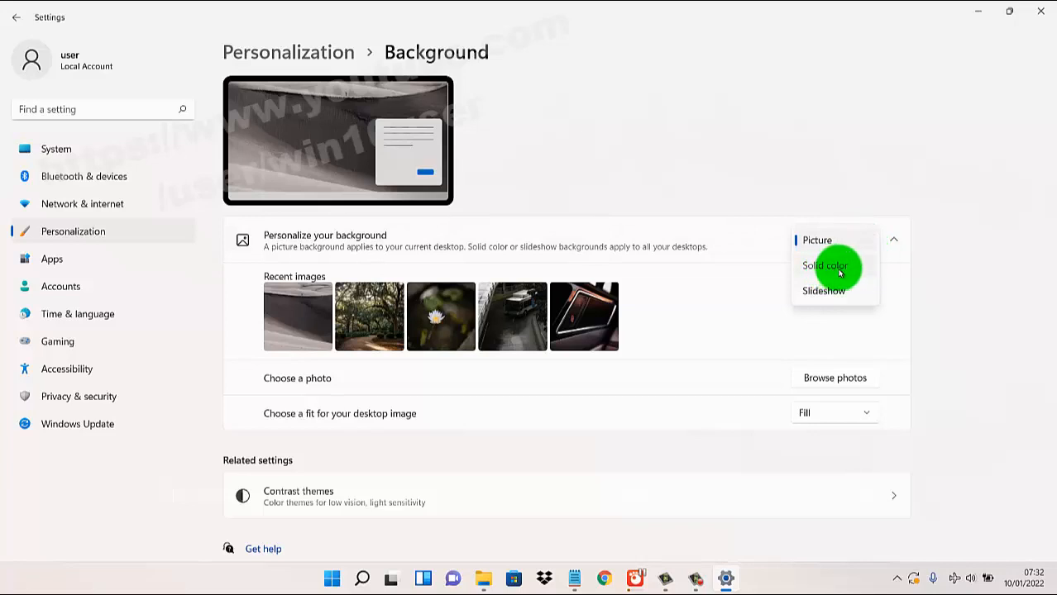
click(824, 265)
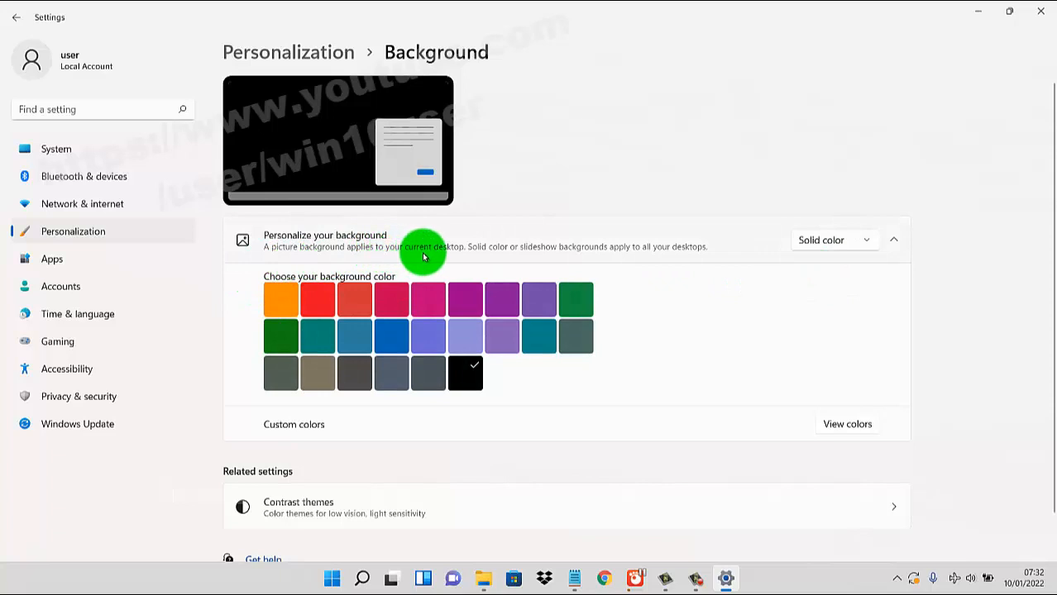
mouse_move(537, 258)
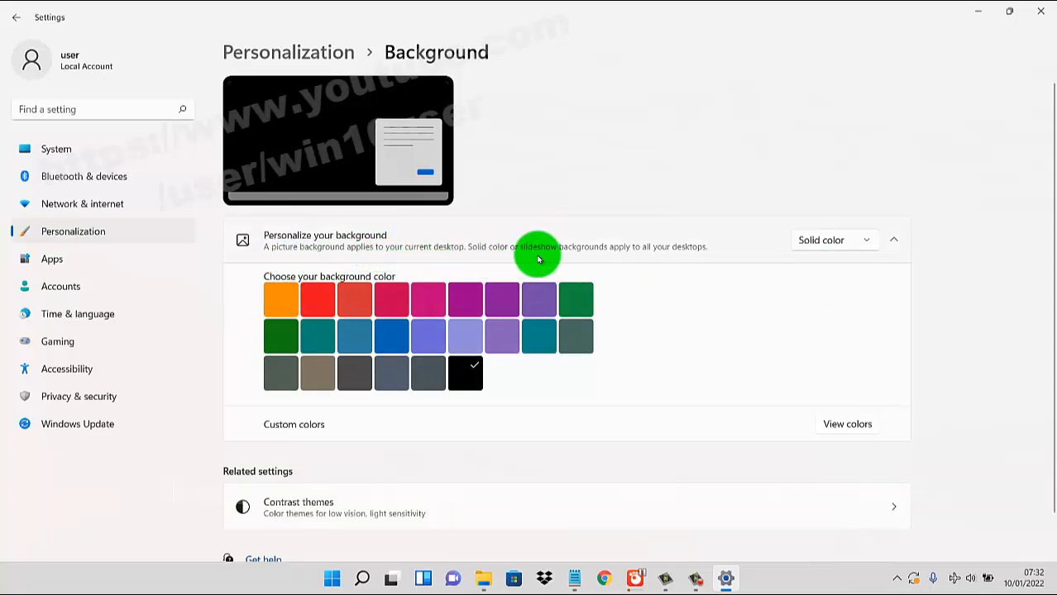
mouse_move(665, 252)
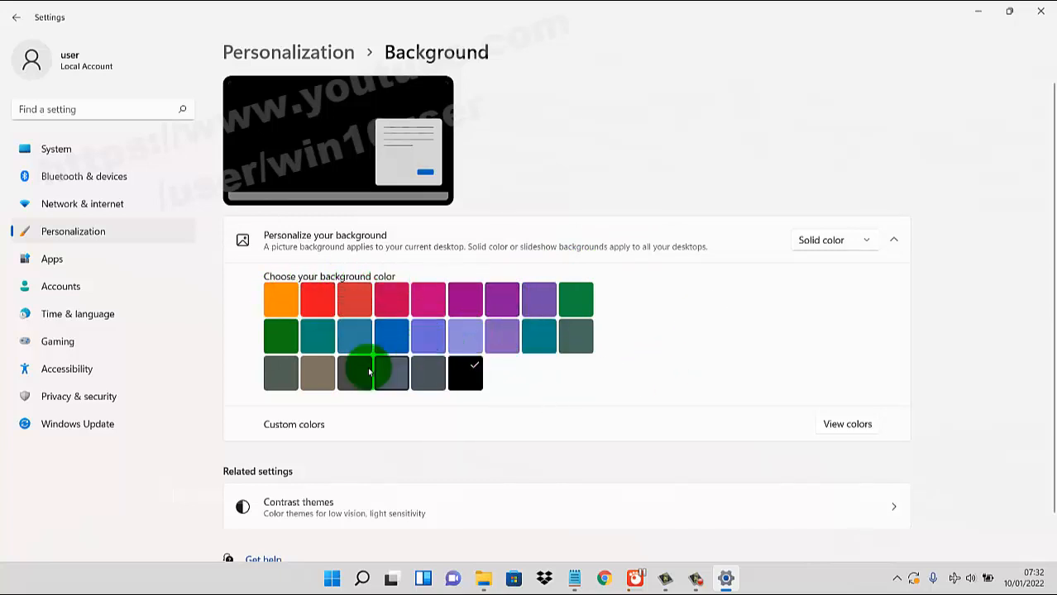
Try the orange swatch, then settle on the red swatch as the background colour
click(281, 298)
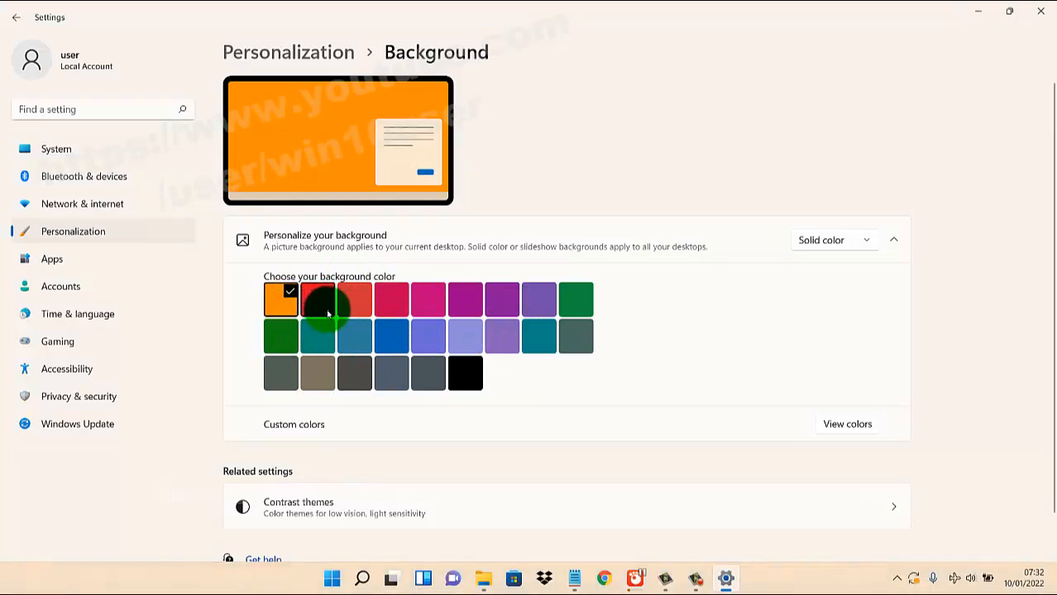
click(318, 299)
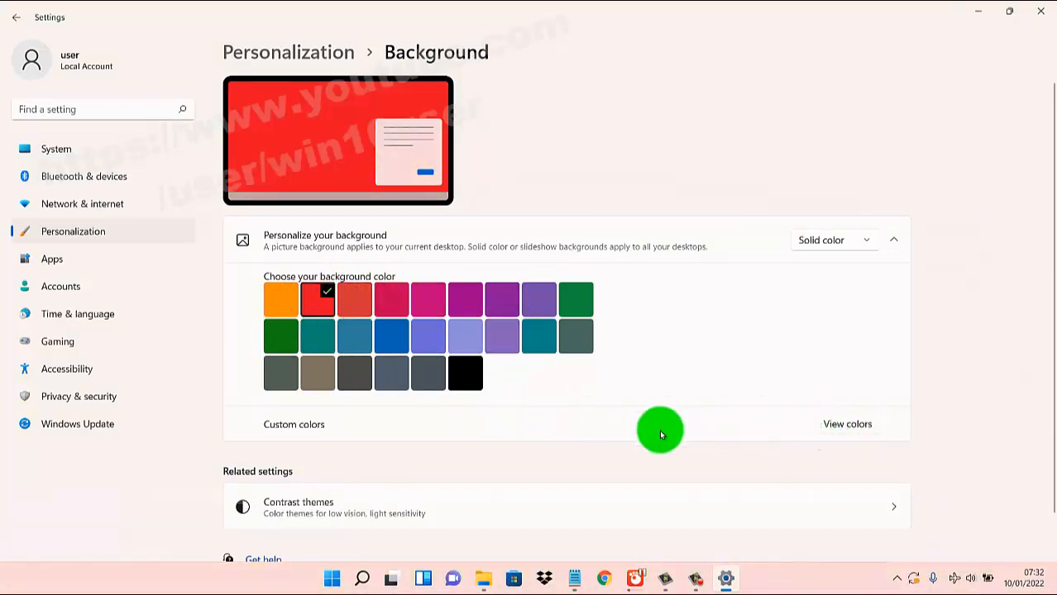
mouse_move(842, 428)
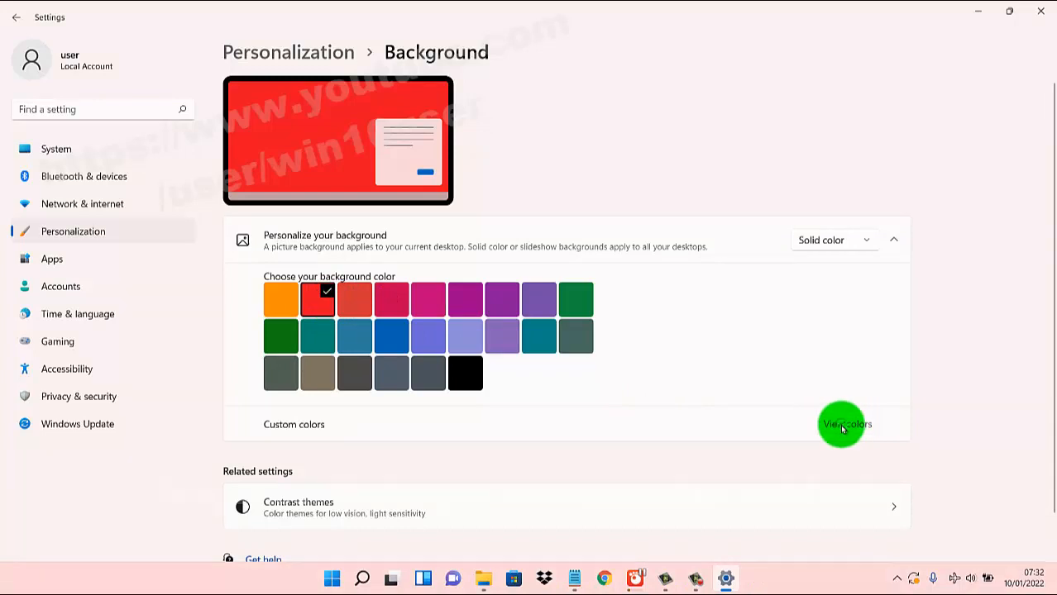
Pick a turquoise in the custom colour picker, darken it to dark teal and confirm with Done
click(847, 423)
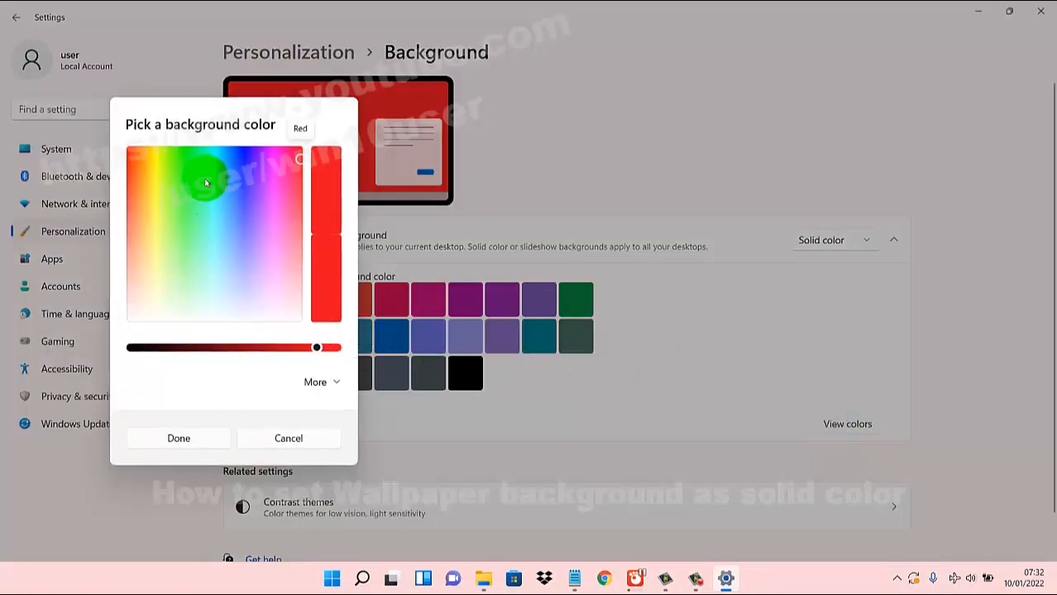
click(218, 267)
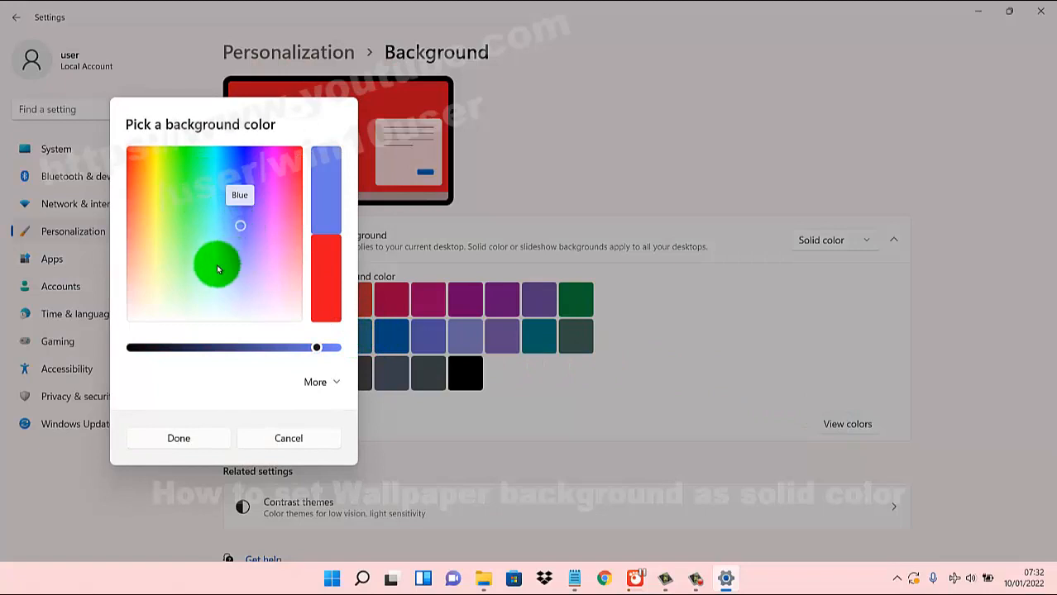
click(216, 263)
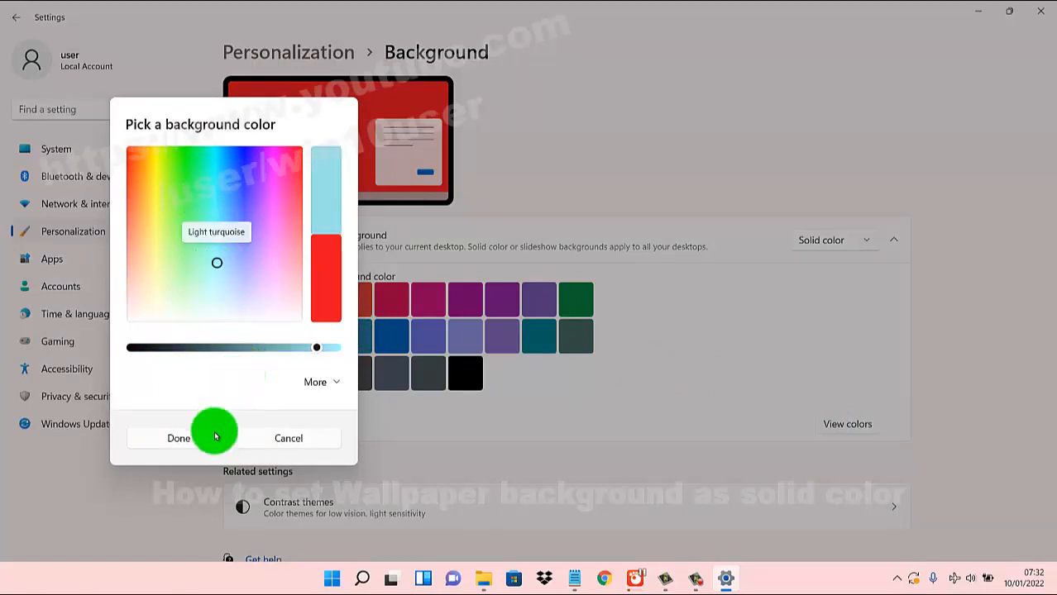
drag(316, 347, 224, 348)
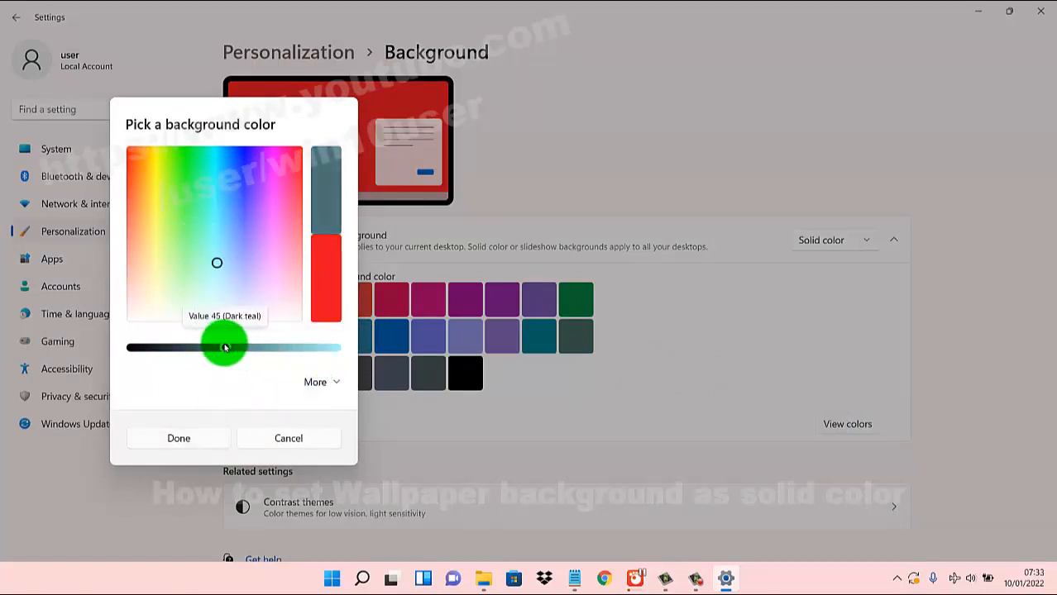
click(179, 438)
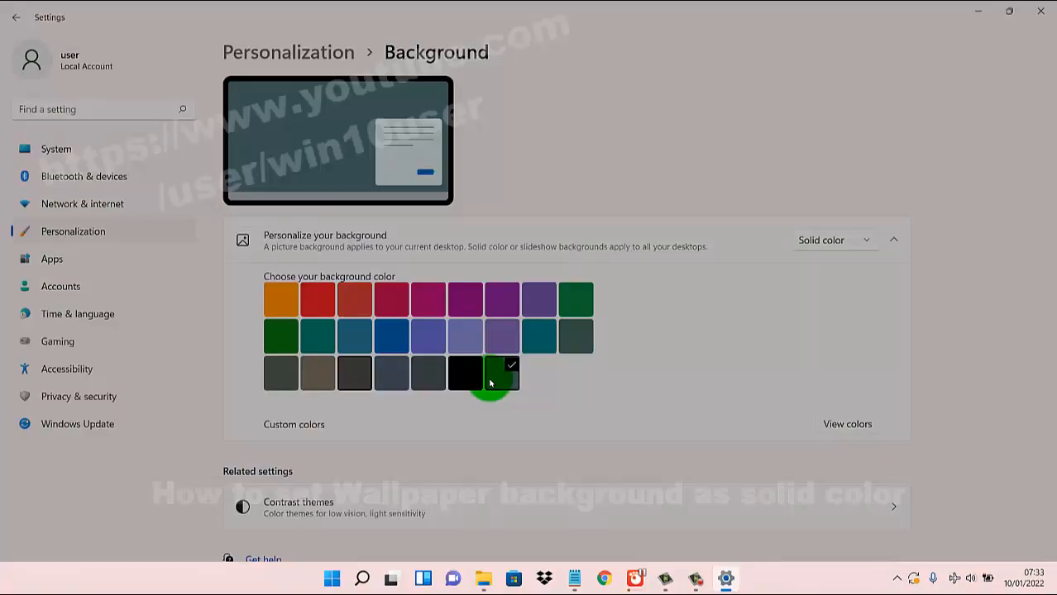